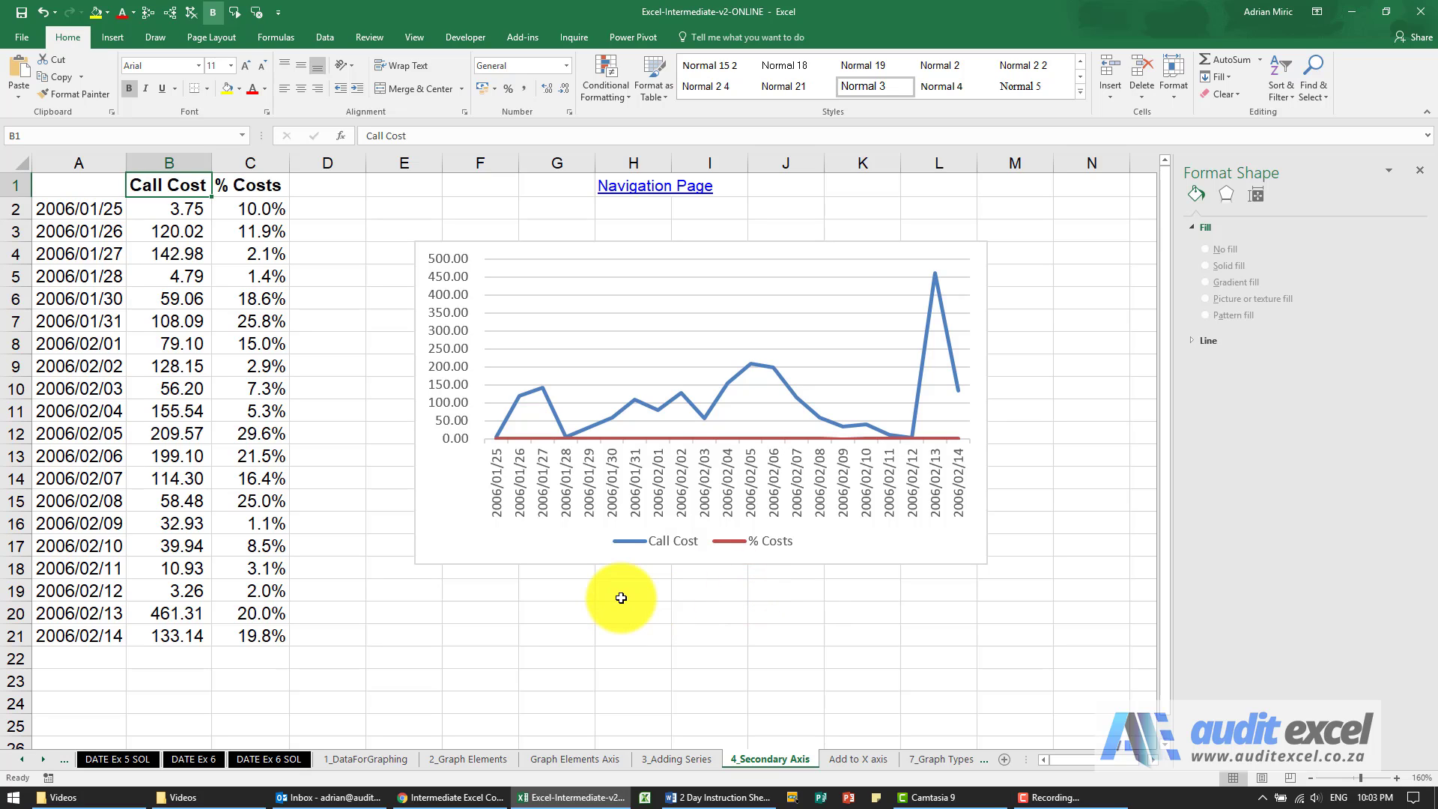
pyautogui.moveTo(471, 560)
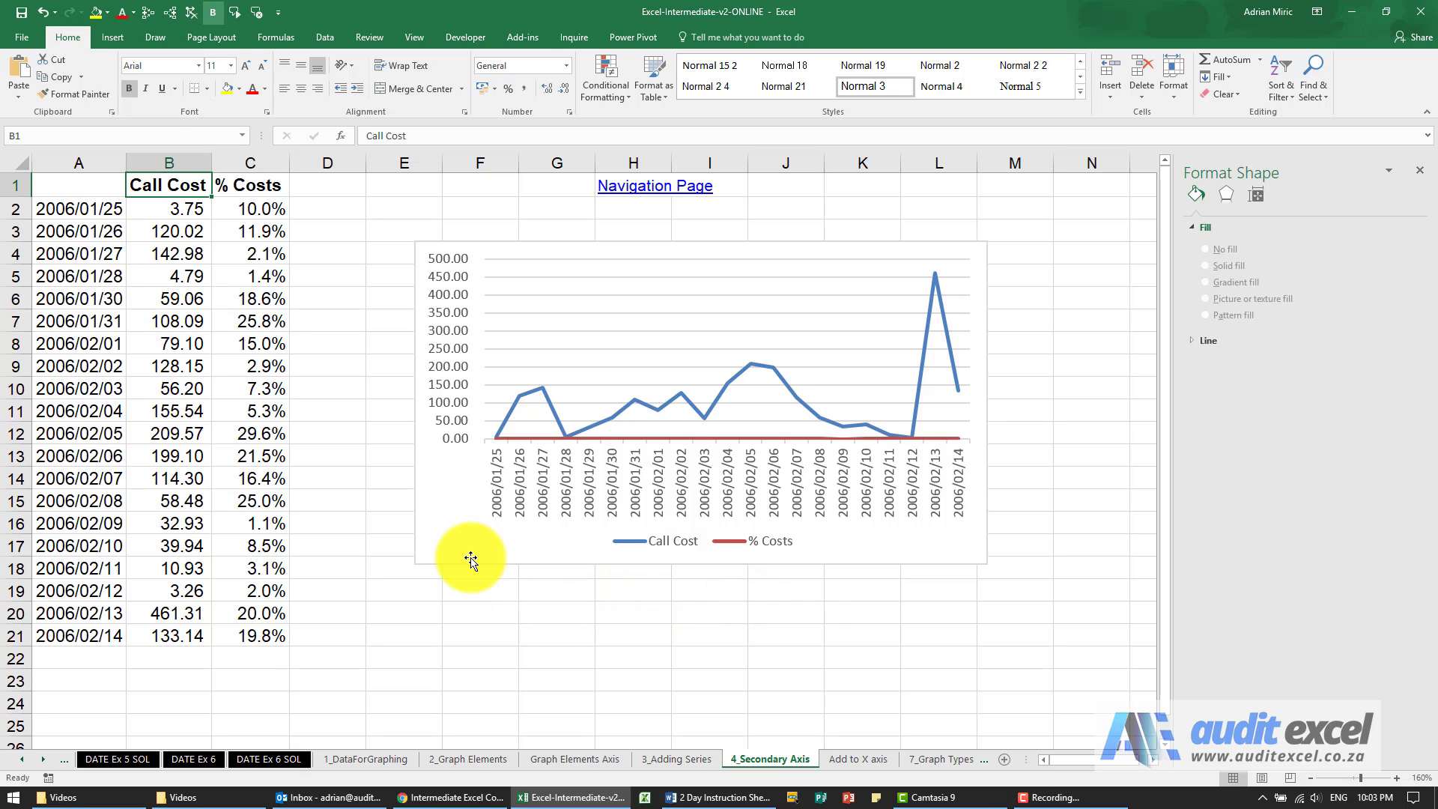
pyautogui.moveTo(380, 492)
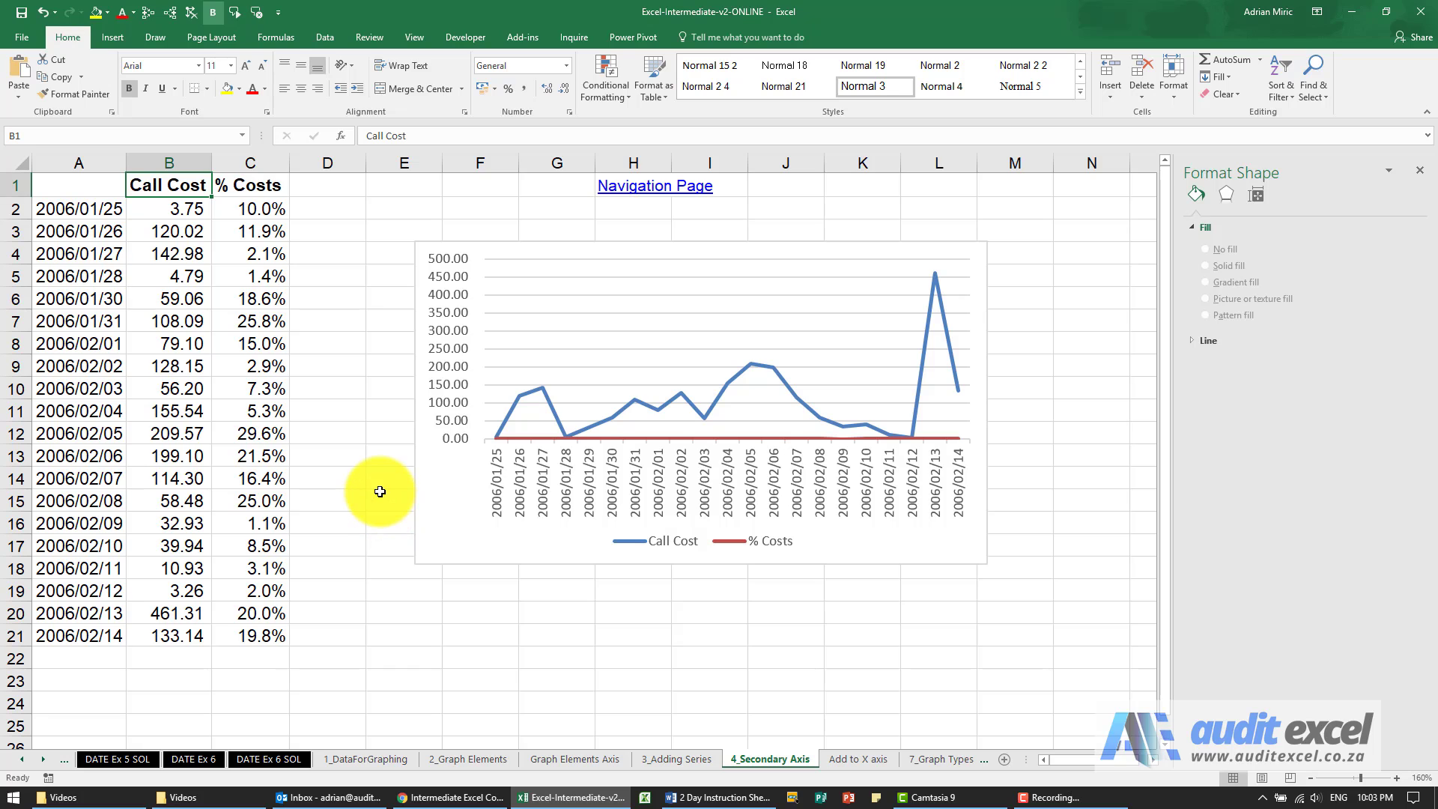
pyautogui.moveTo(318, 476)
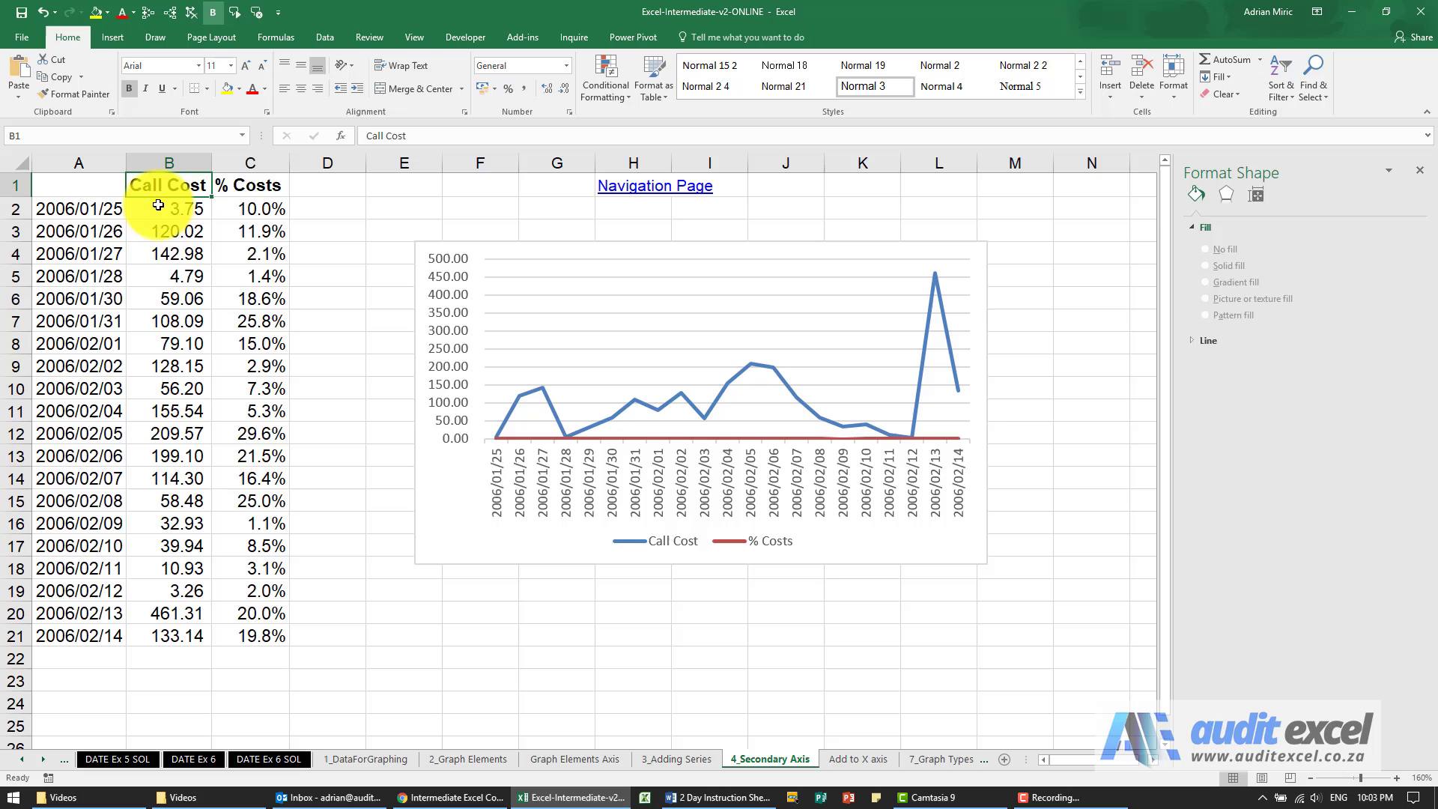
pyautogui.moveTo(180, 310)
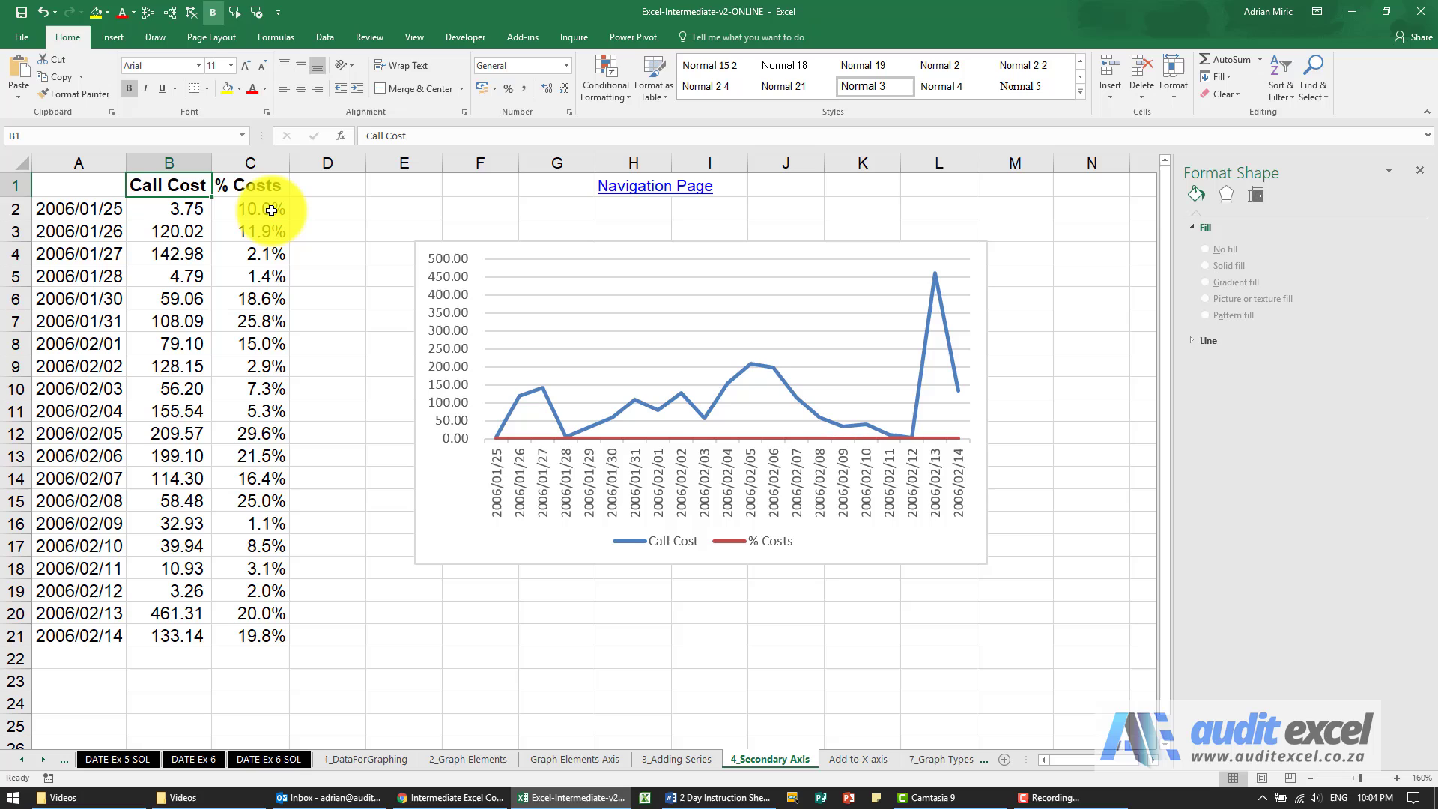
pyautogui.moveTo(468, 361)
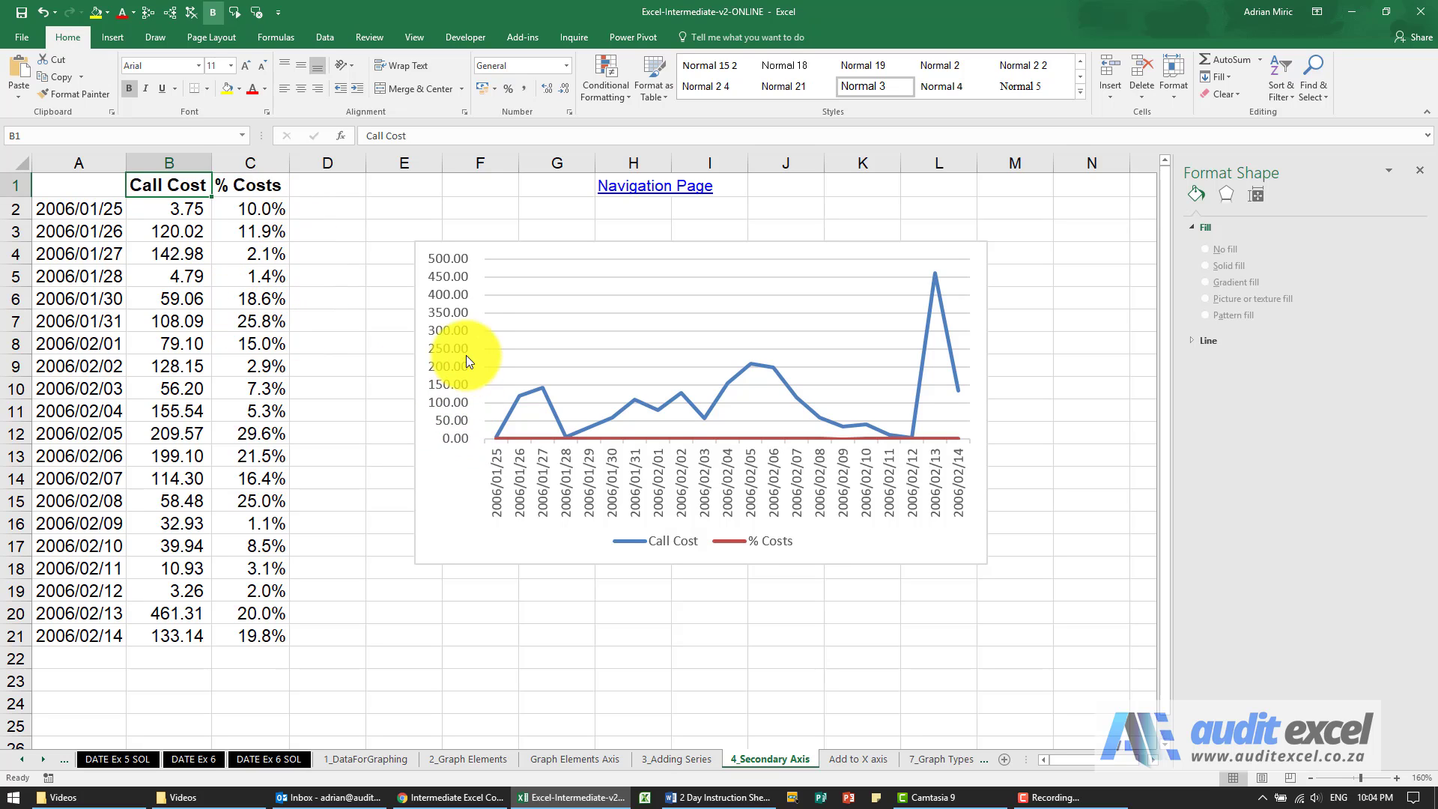
pyautogui.moveTo(188, 242)
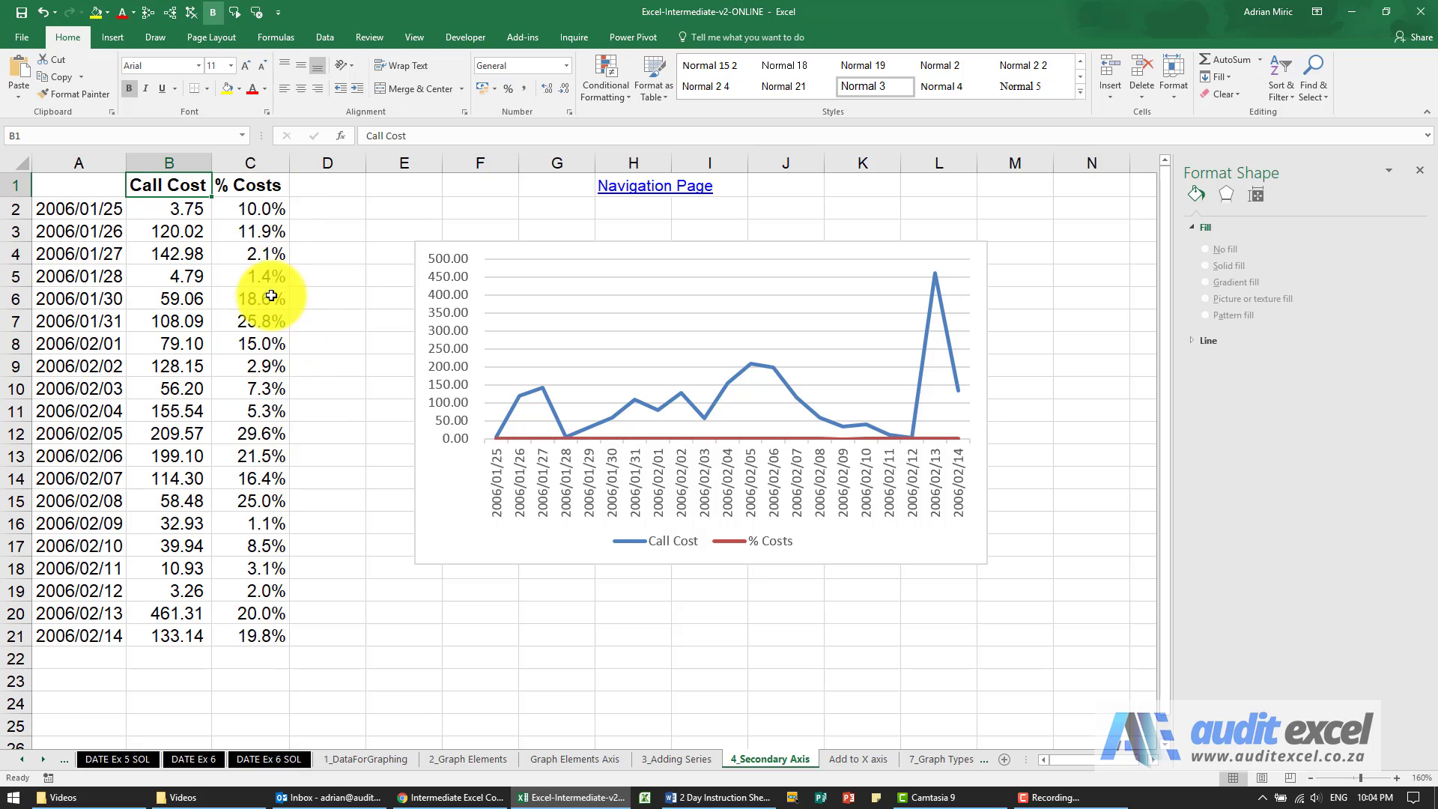
pyautogui.moveTo(692, 445)
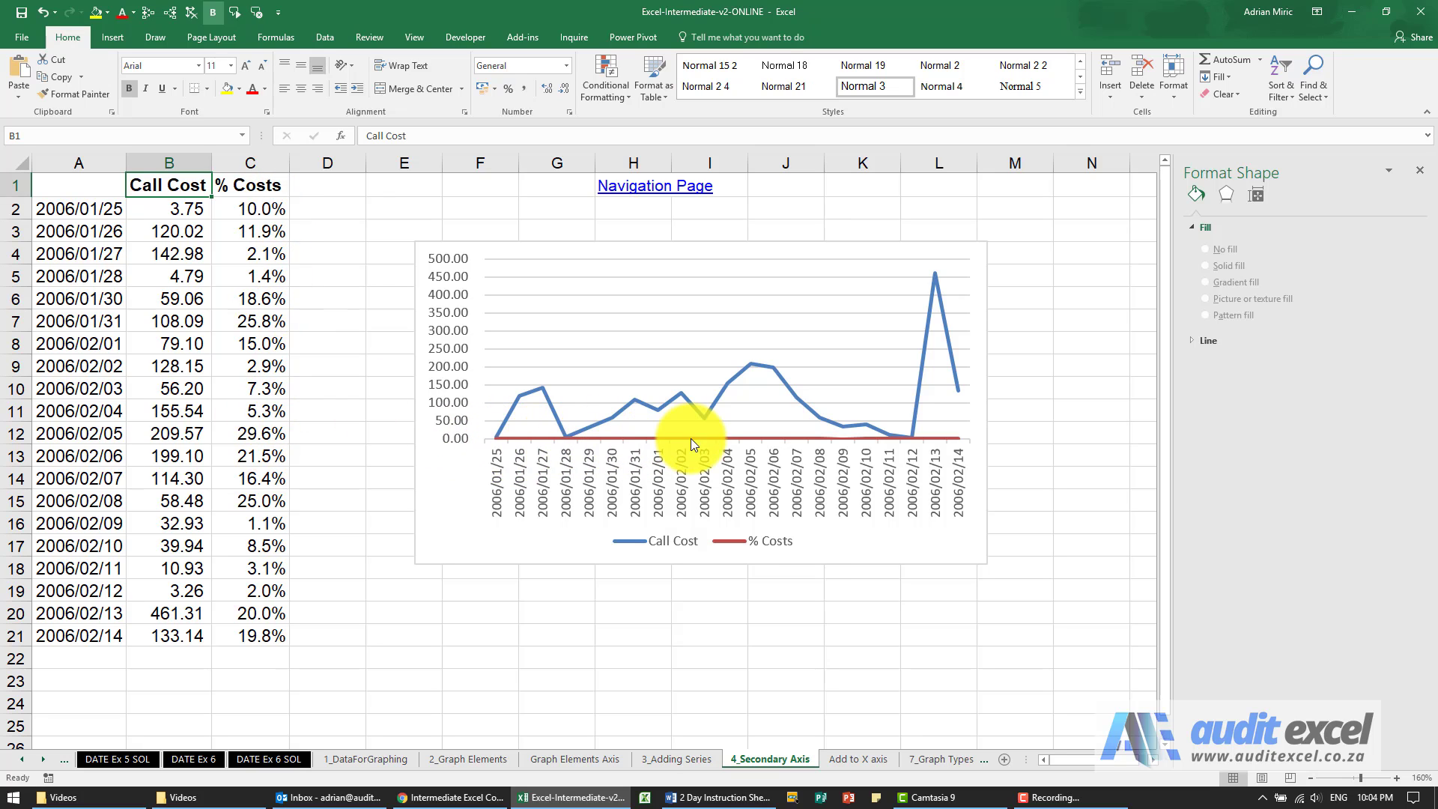
pyautogui.moveTo(573, 449)
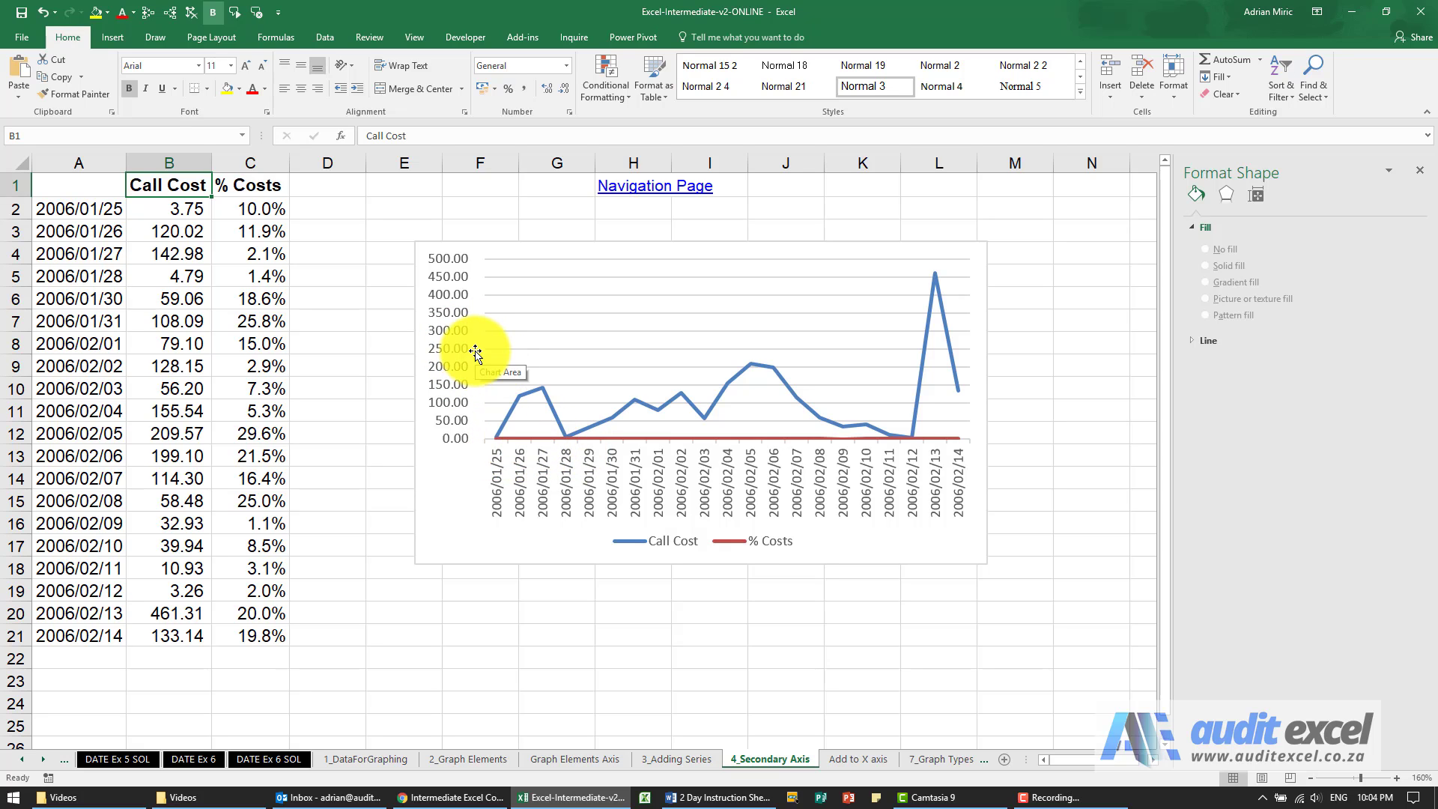
pyautogui.moveTo(706, 477)
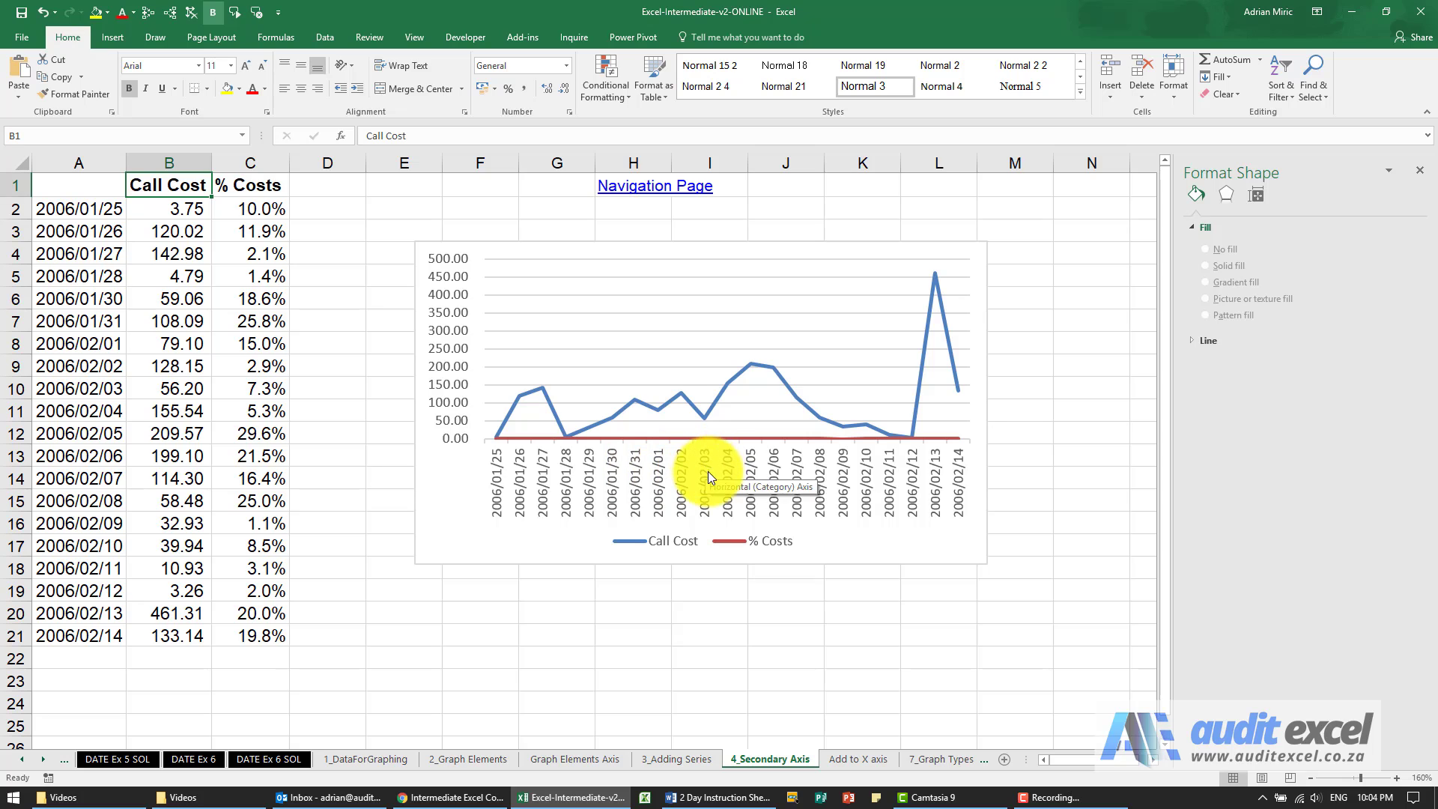
pyautogui.moveTo(748, 445)
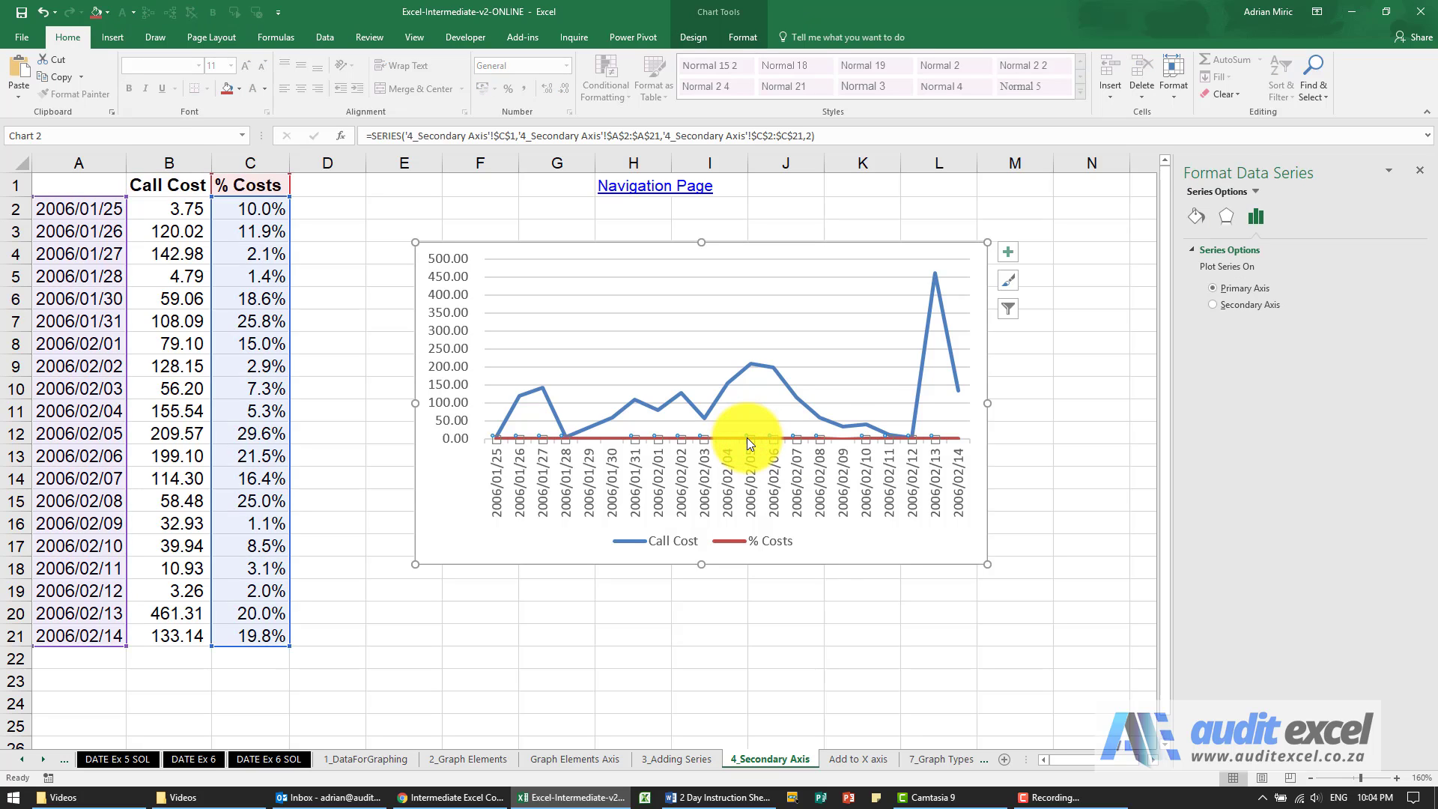
# - Move the % Costs series onto a secondary axis via Format Data Series
pyautogui.rightClick(750, 445)
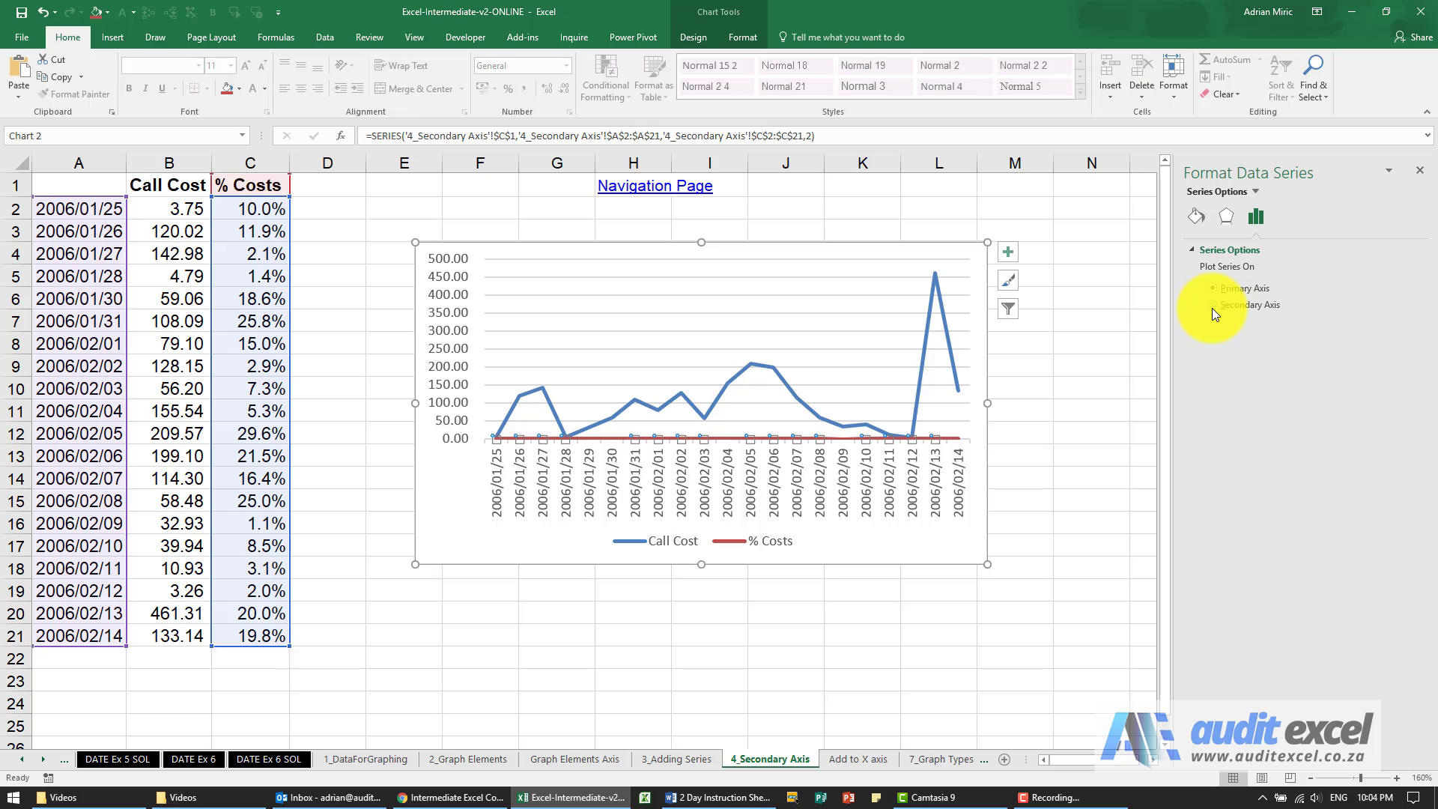
pyautogui.click(1217, 305)
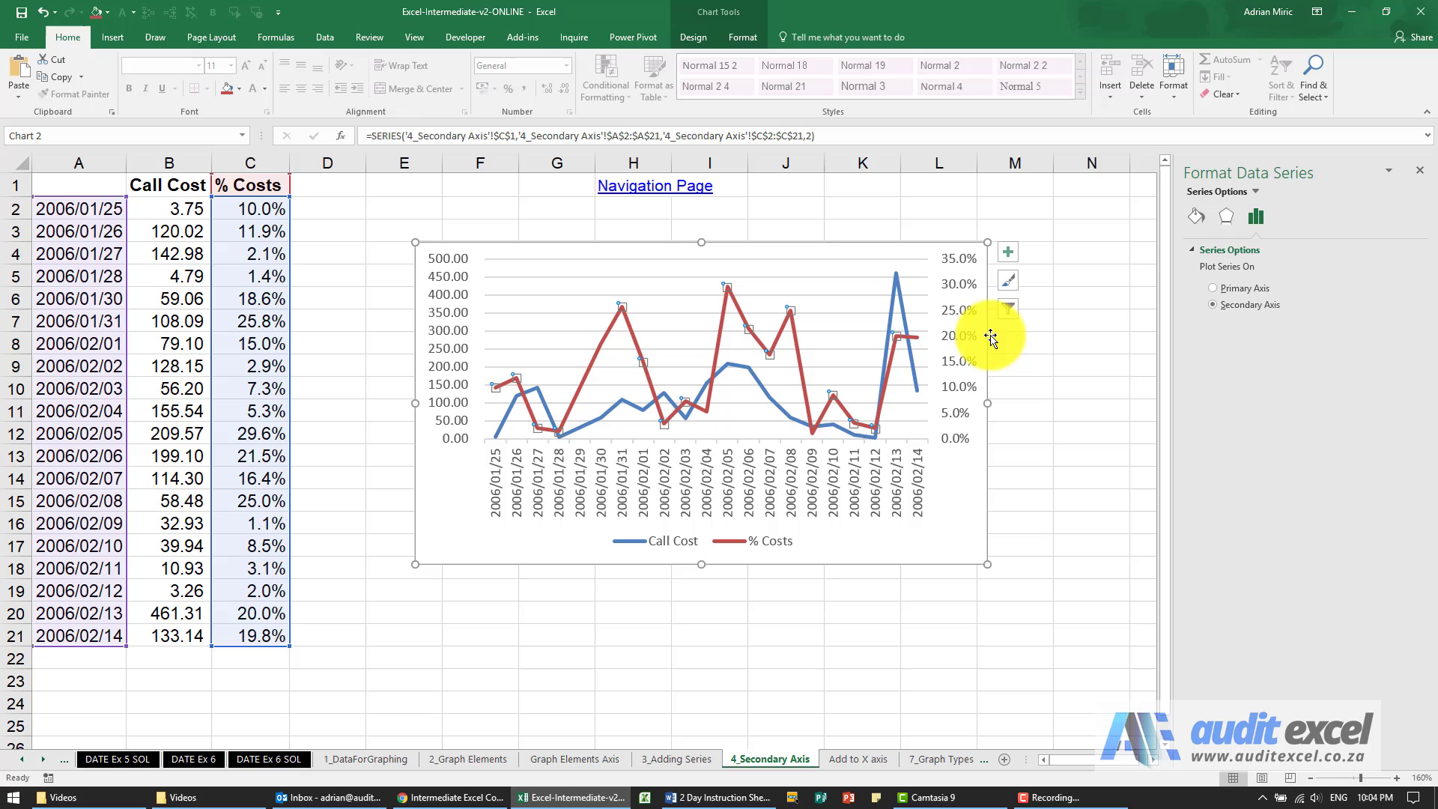
pyautogui.moveTo(989, 254)
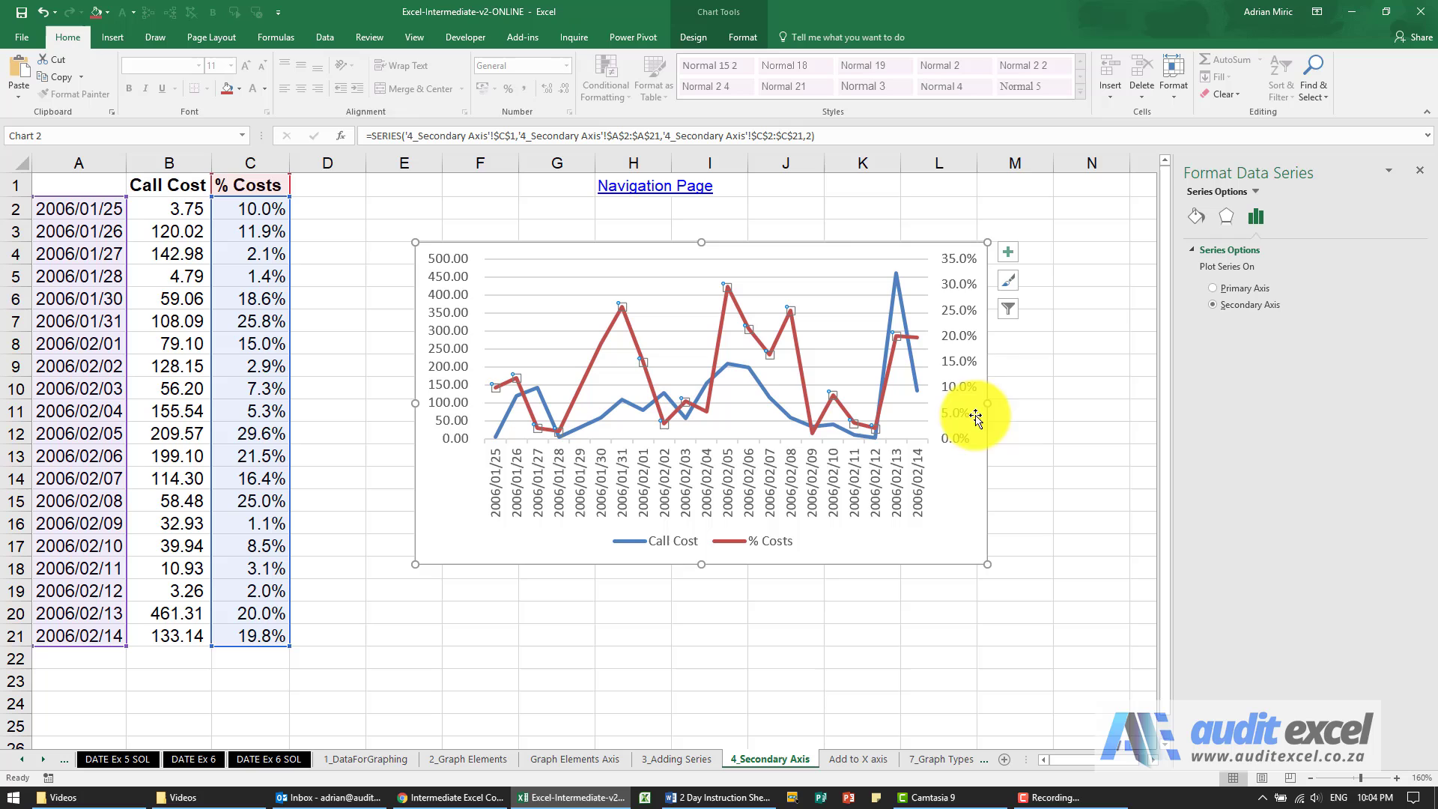
pyautogui.moveTo(436, 413)
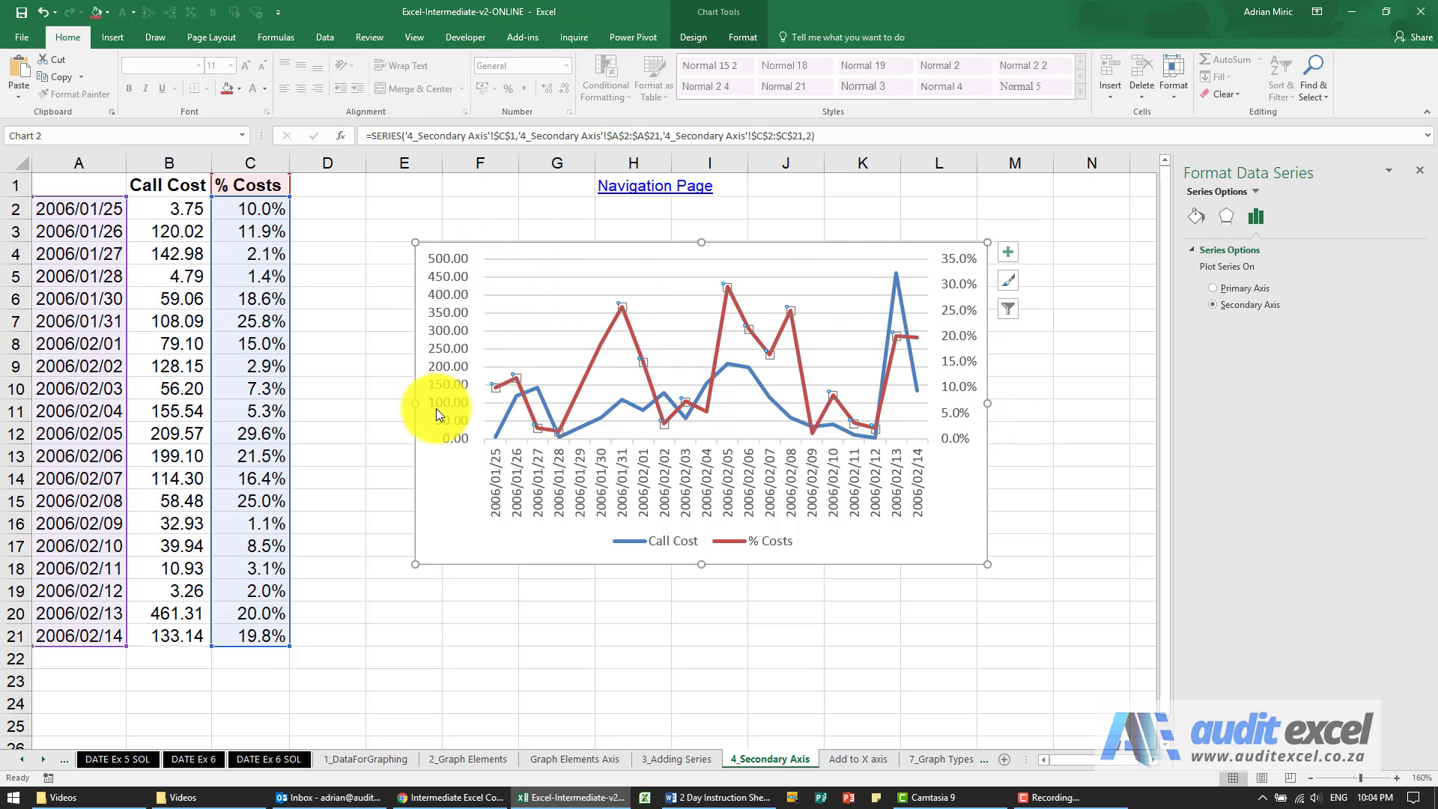
pyautogui.moveTo(467, 312)
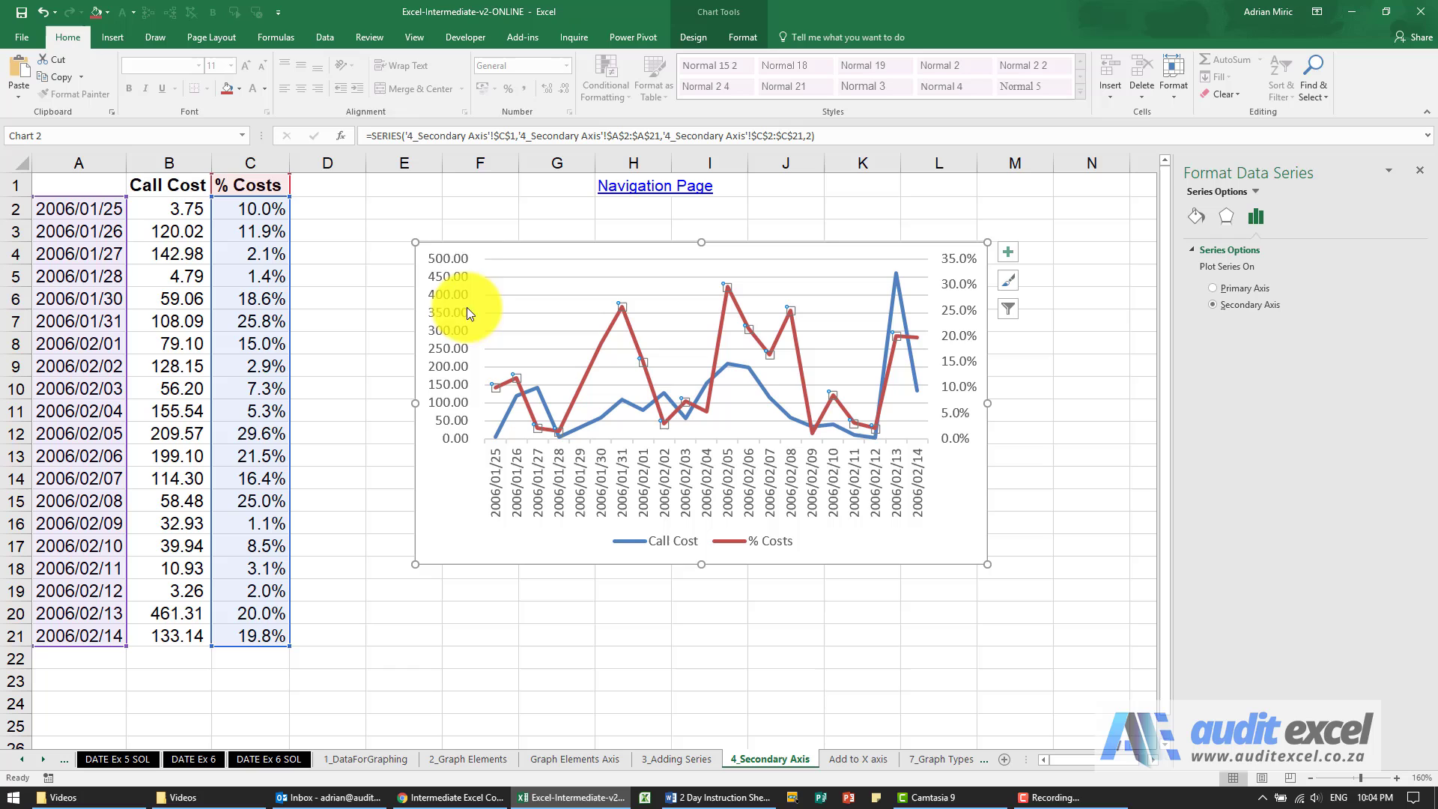
pyautogui.moveTo(842, 433)
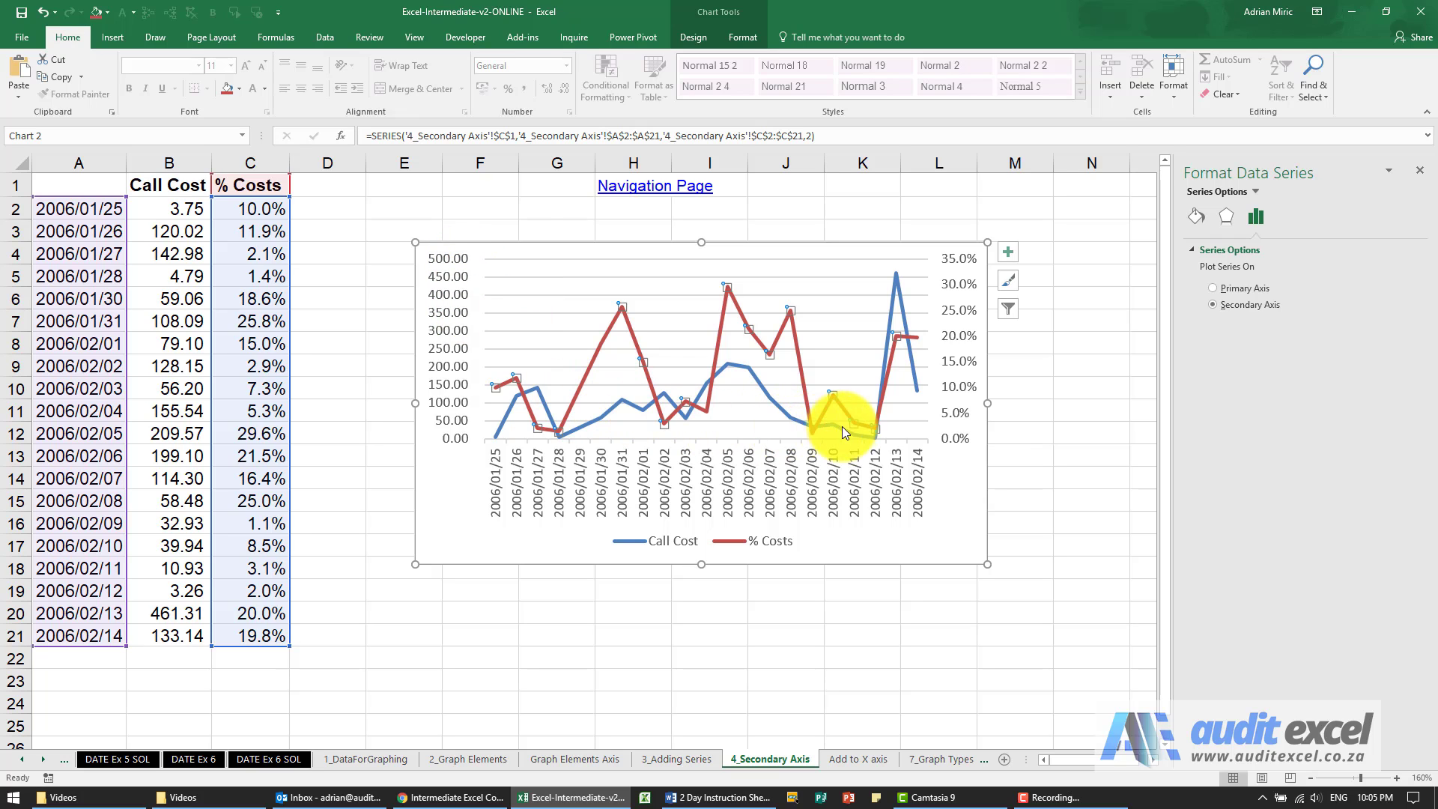
pyautogui.moveTo(661, 440)
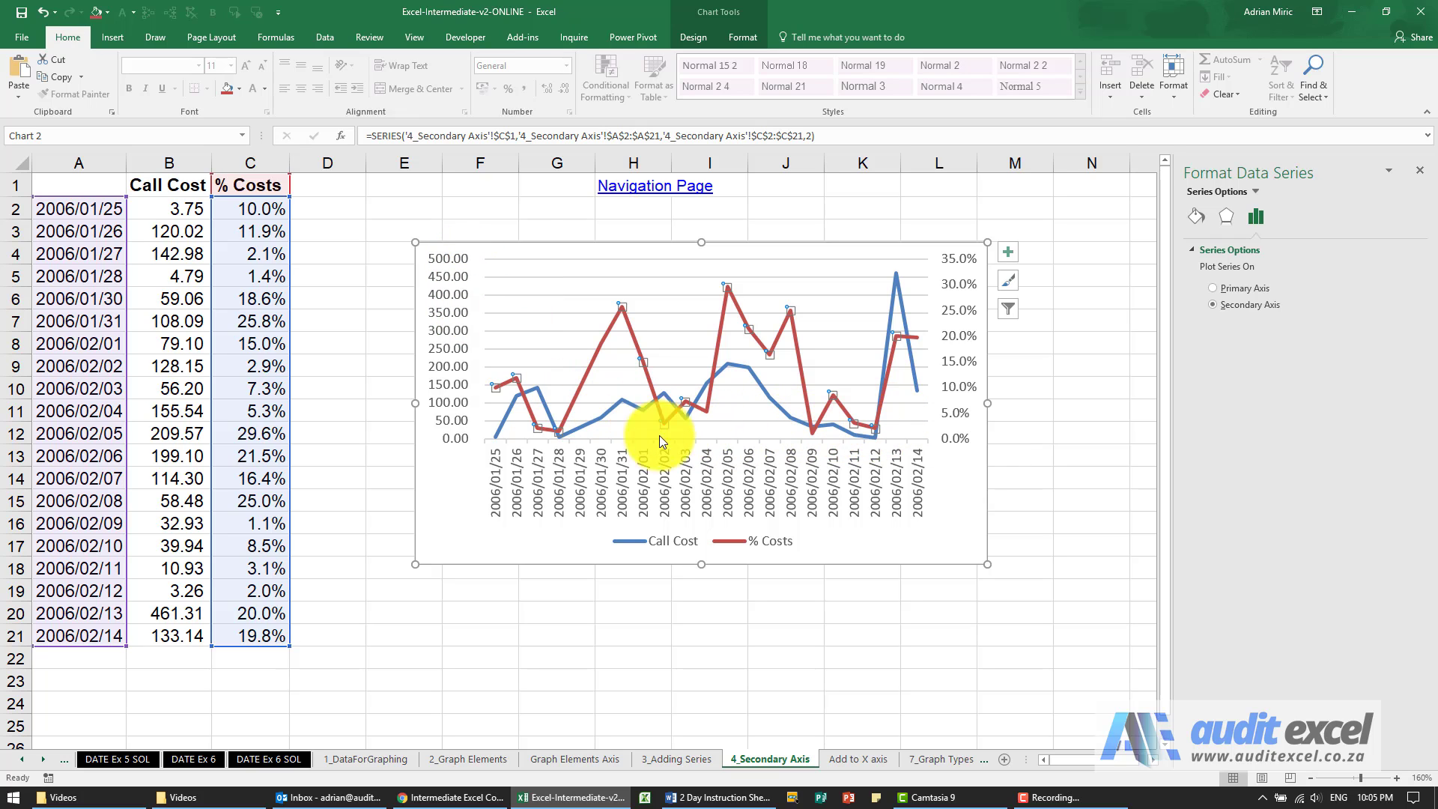
pyautogui.moveTo(609, 356)
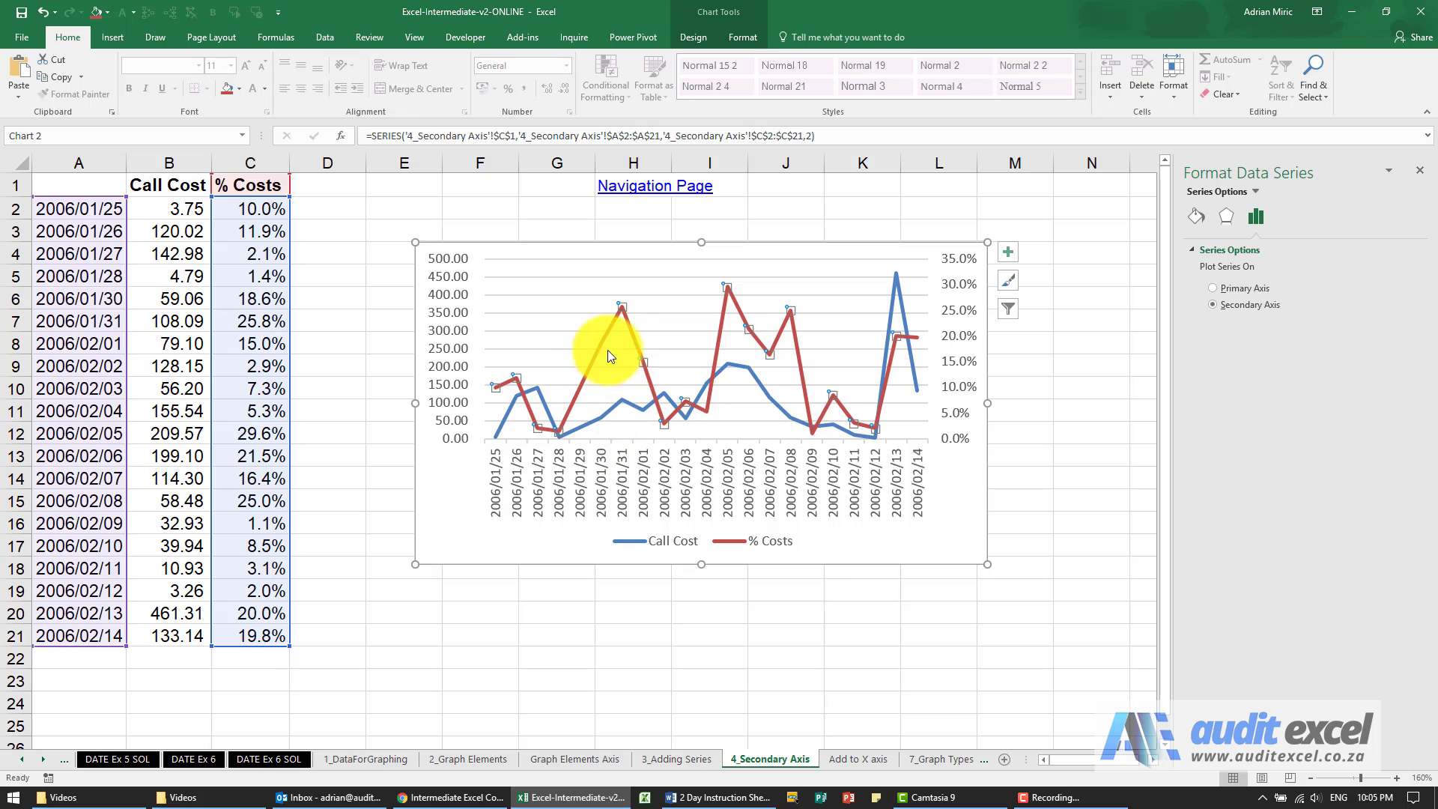
pyautogui.moveTo(665, 351)
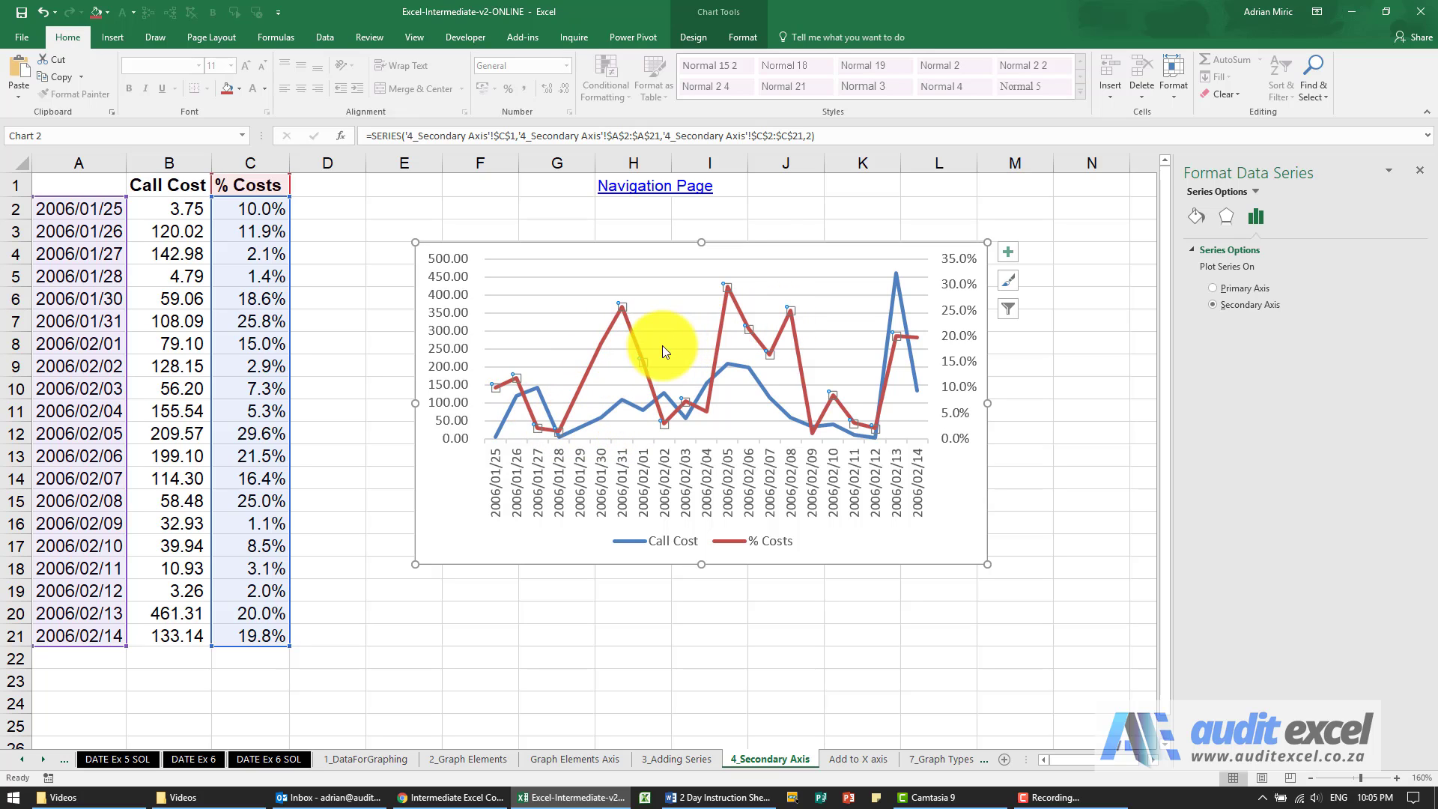
pyautogui.moveTo(715, 356)
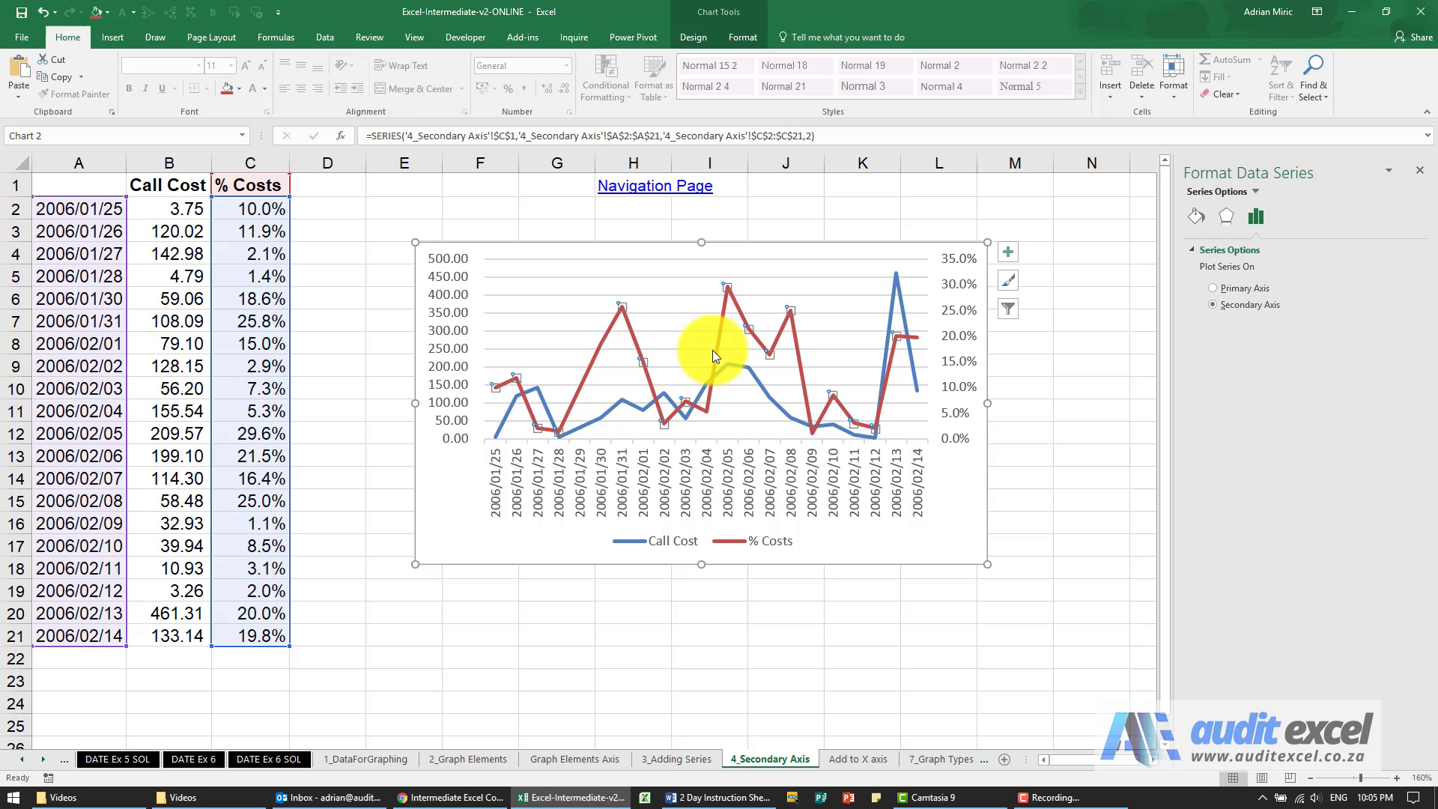
pyautogui.moveTo(699, 356)
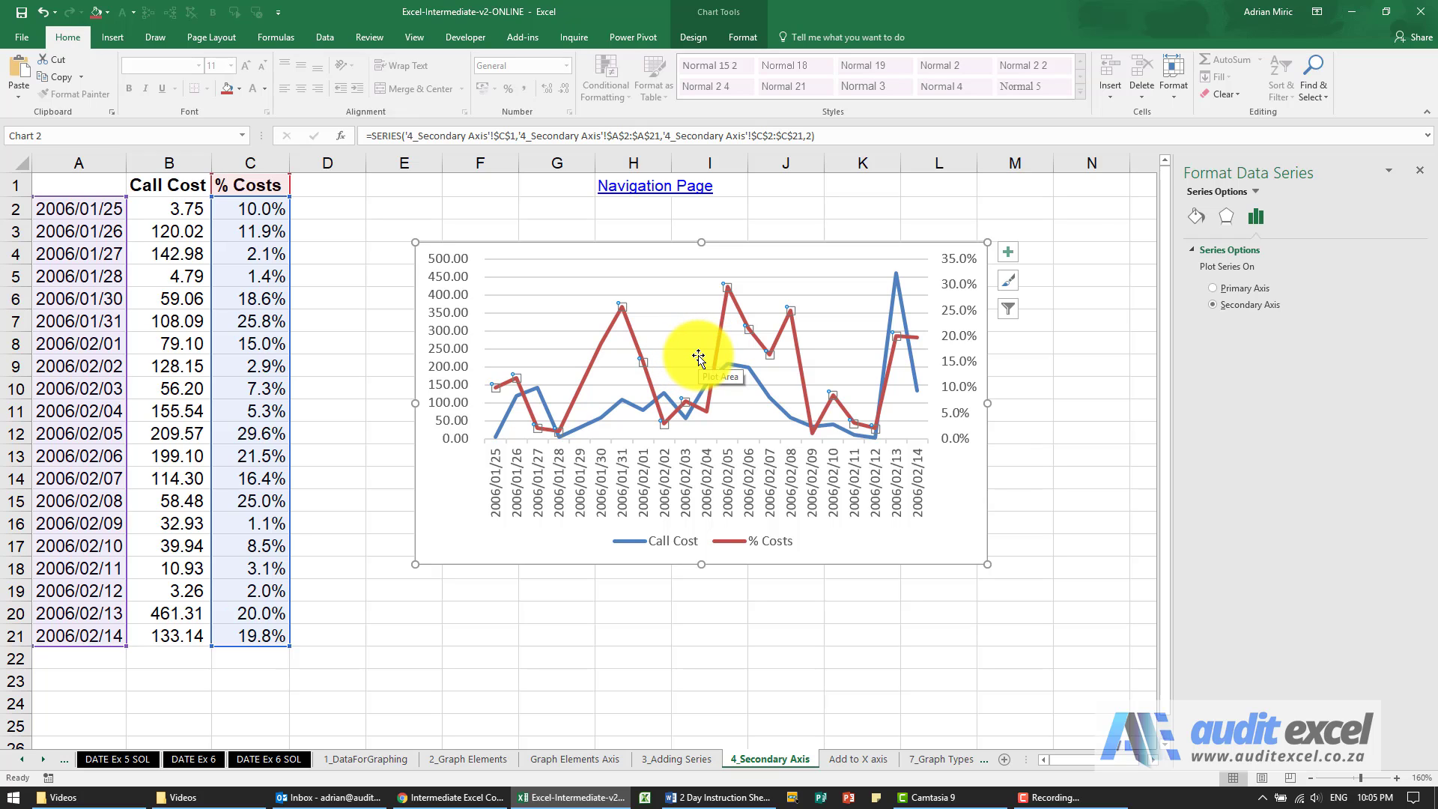
pyautogui.moveTo(944, 349)
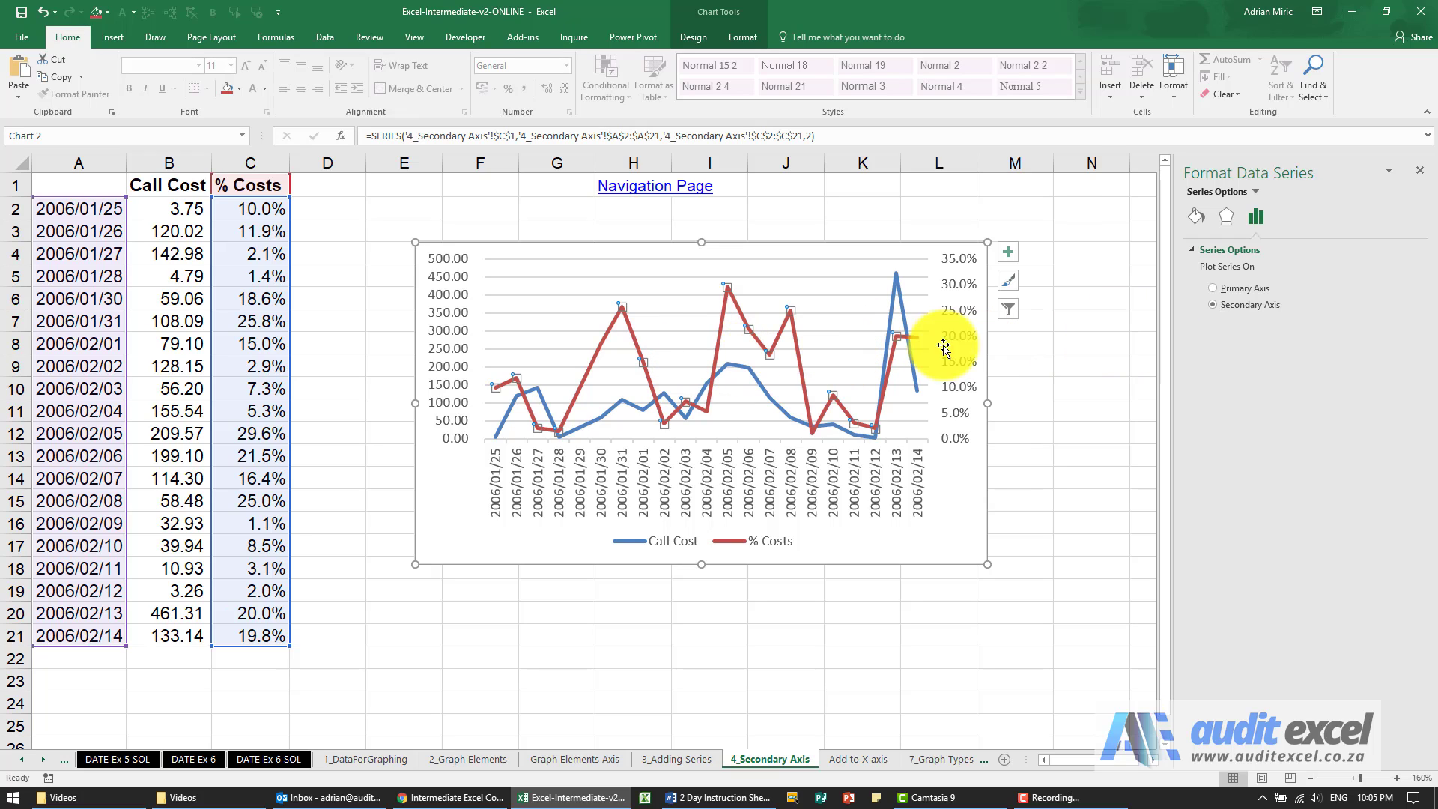
pyautogui.moveTo(813, 359)
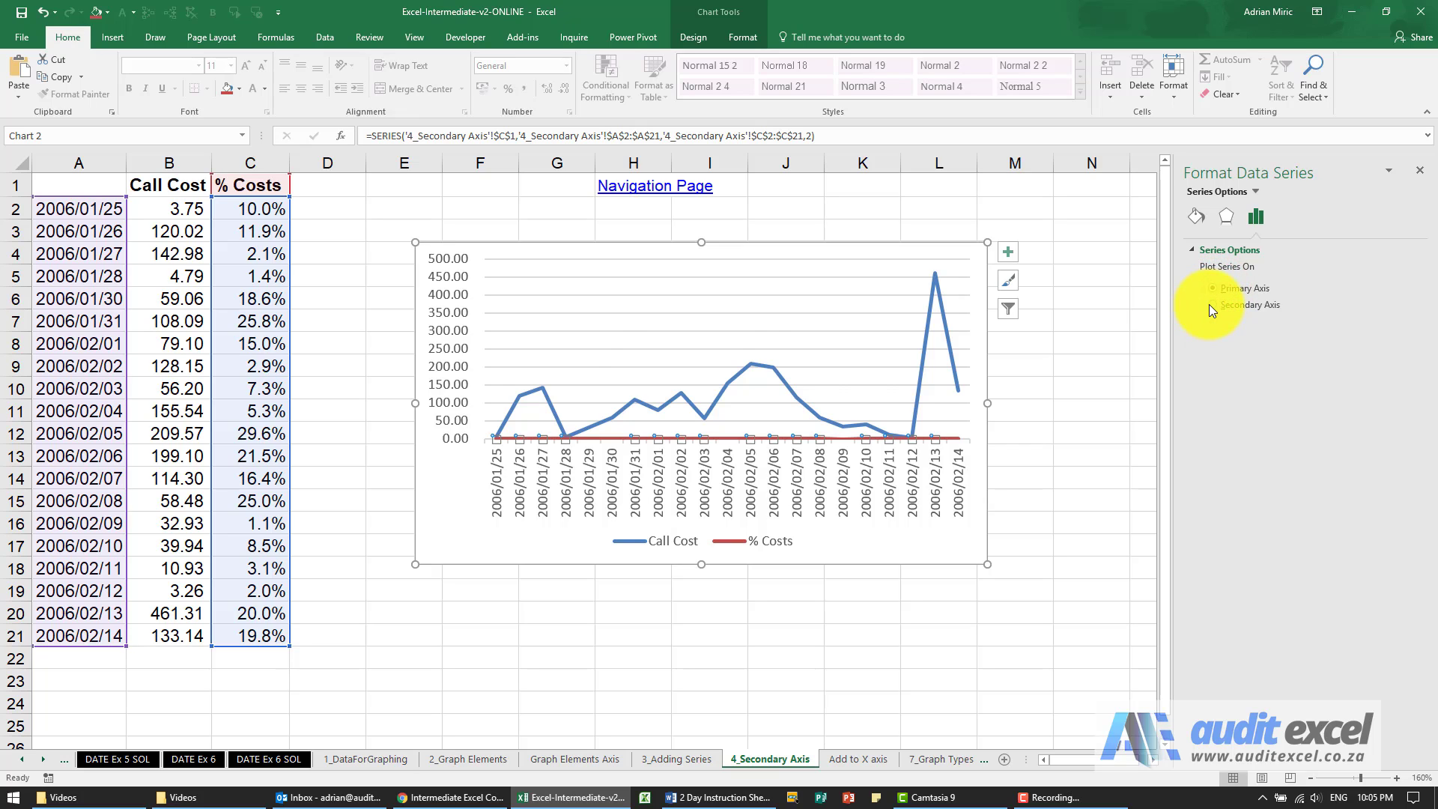
pyautogui.click(1214, 305)
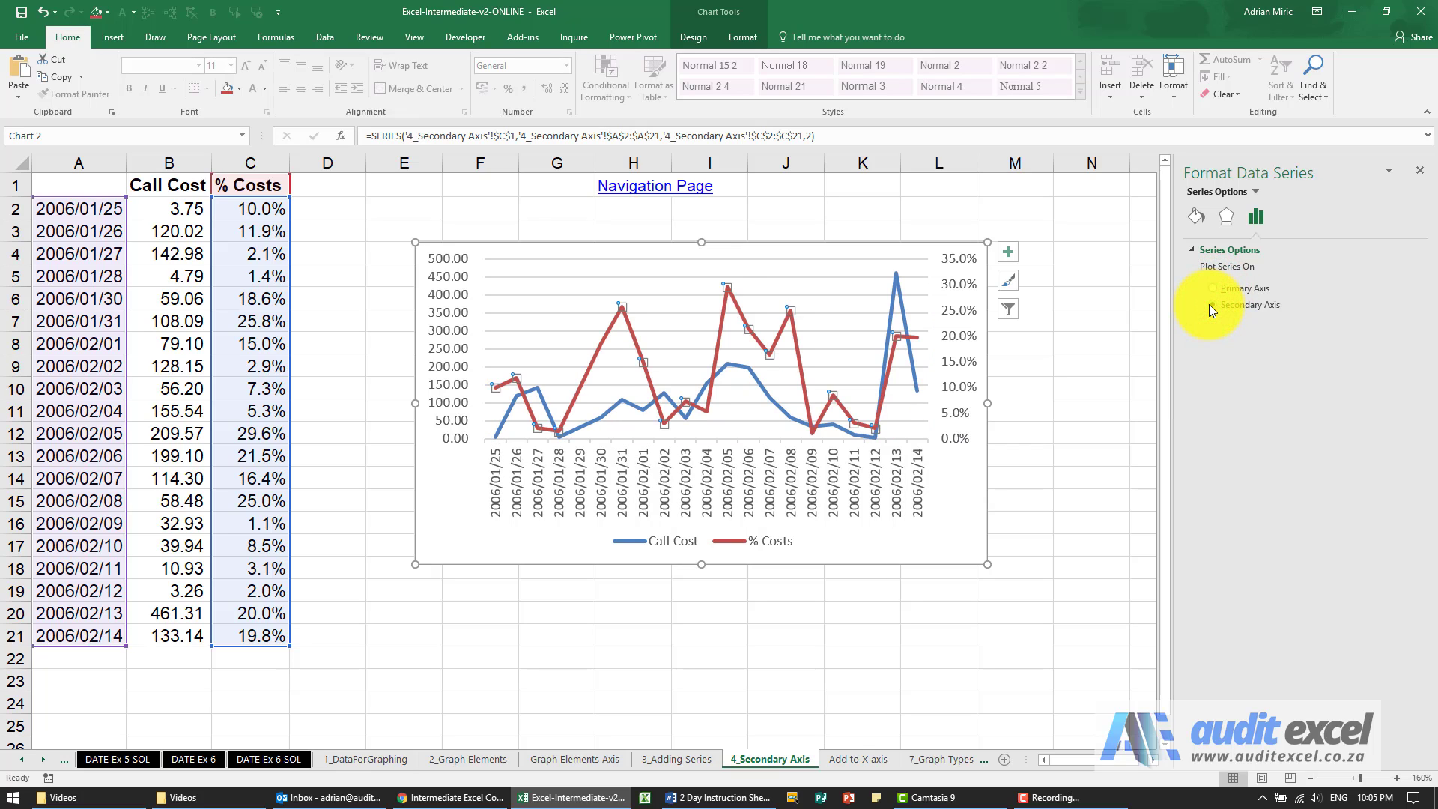